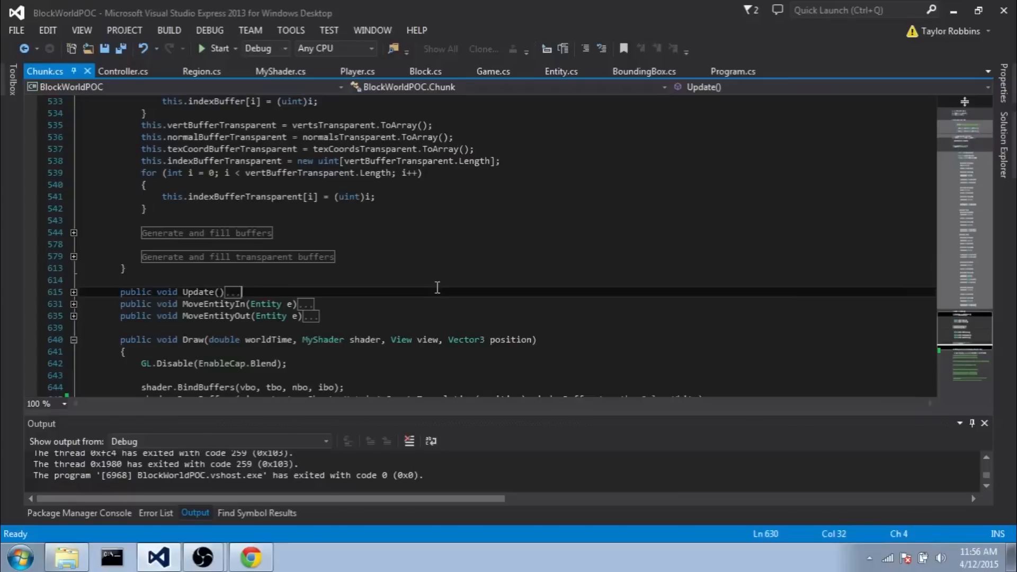
pyautogui.moveTo(393, 260)
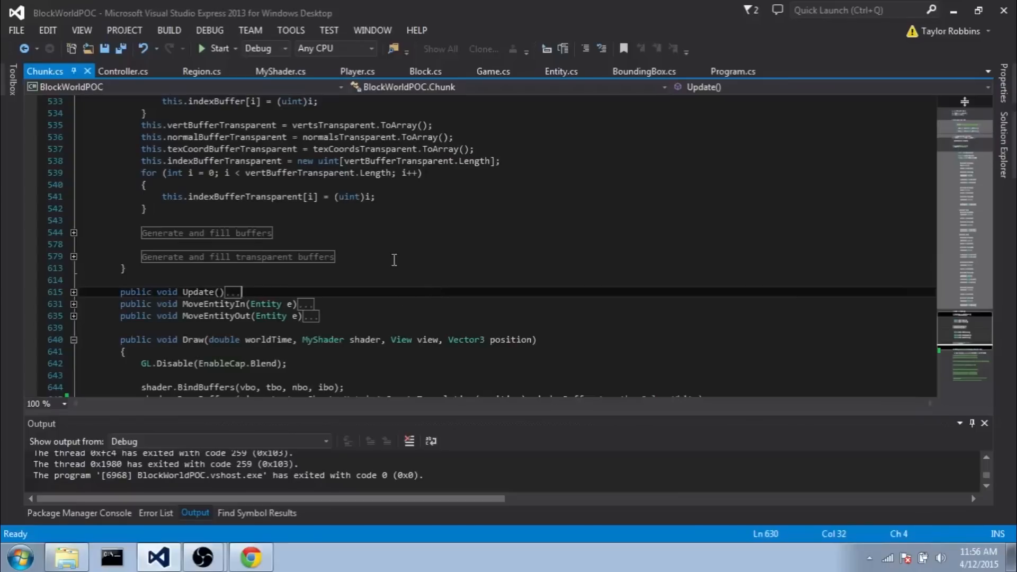
# Start BlockWorldPOC in Debug mode so its OpenTK game window and console begin loading.
pyautogui.click(216, 48)
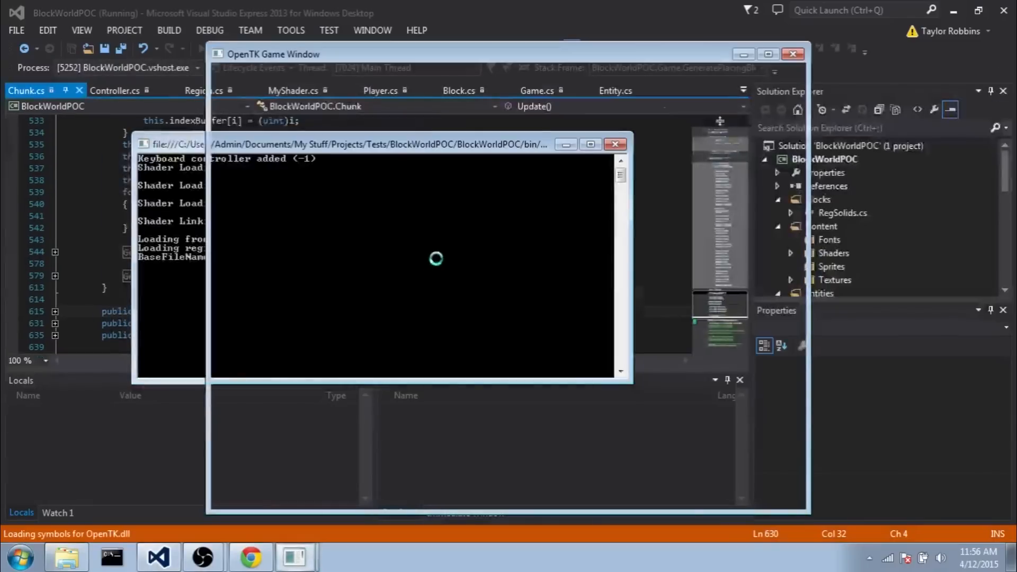